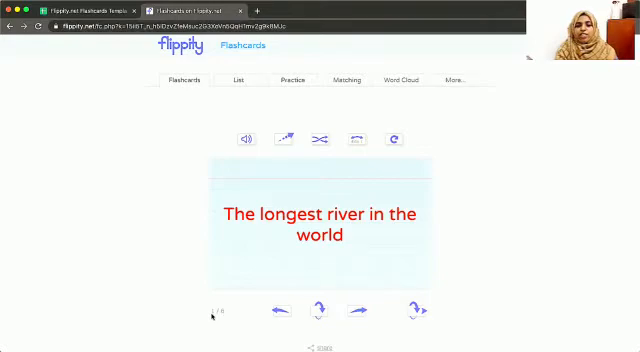
Step: Flip through the flashcards forward and back, then return to the first card
{"action": "left_click", "coordinate": [318, 308]}
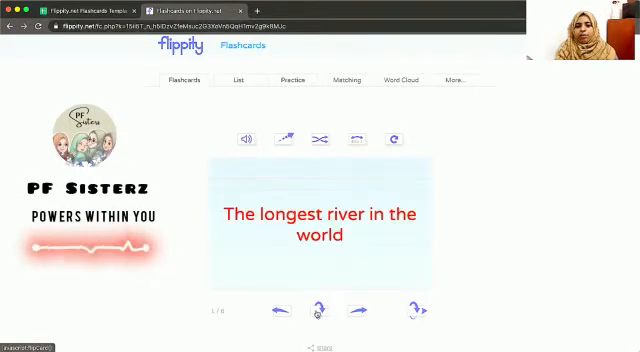
{"action": "left_click", "coordinate": [352, 308]}
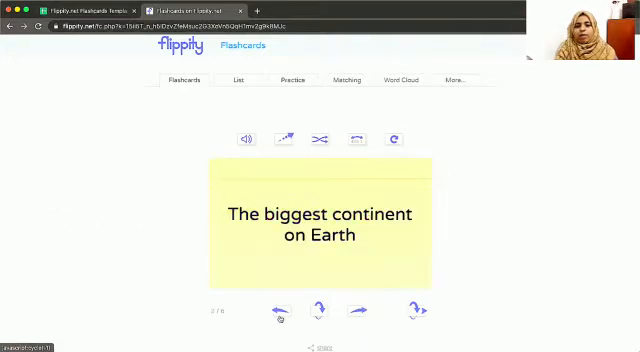
{"action": "left_click", "coordinate": [412, 308]}
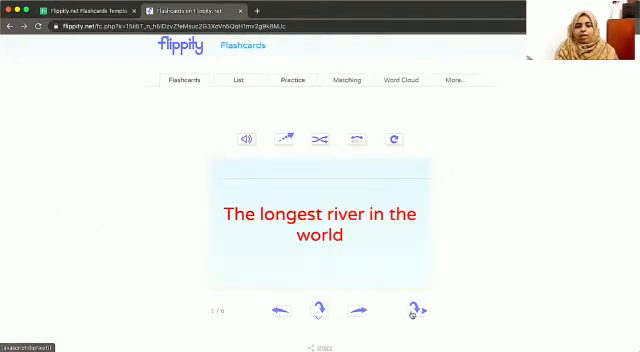
{"action": "mouse_move", "coordinate": [414, 308]}
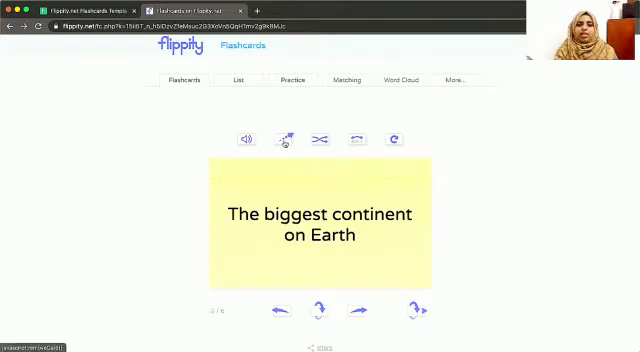
{"action": "mouse_move", "coordinate": [284, 138]}
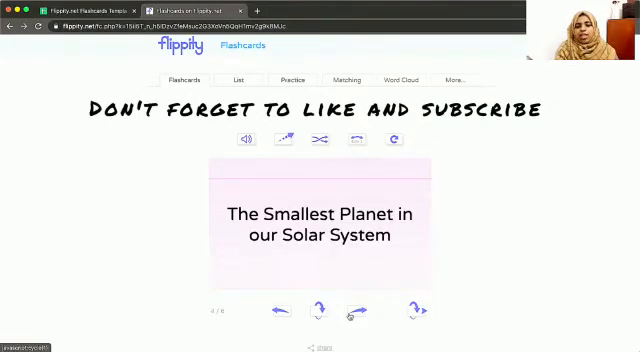
{"action": "left_click", "coordinate": [392, 140]}
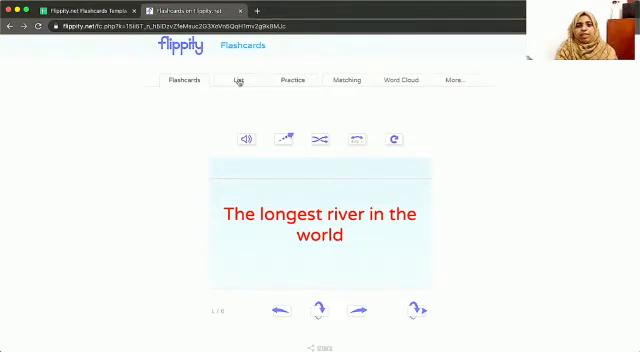
Step: Switch to List view showing all six geography prompts paired with their answers
{"action": "left_click", "coordinate": [238, 80]}
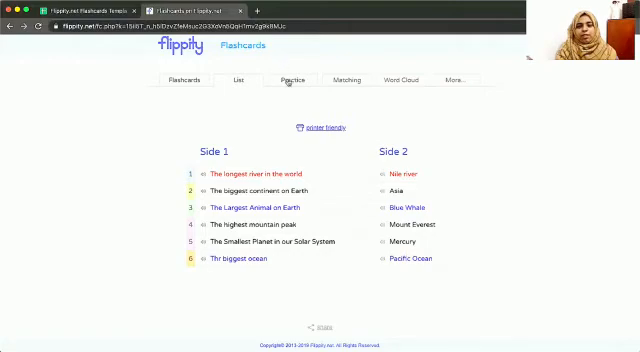
Step: Enter Practice mode and start answering the Largest Animal on Earth card with 'wele'
{"action": "left_click", "coordinate": [292, 80]}
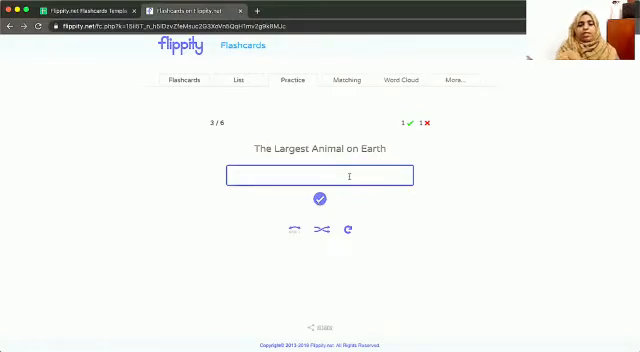
{"action": "type", "text": "w"}
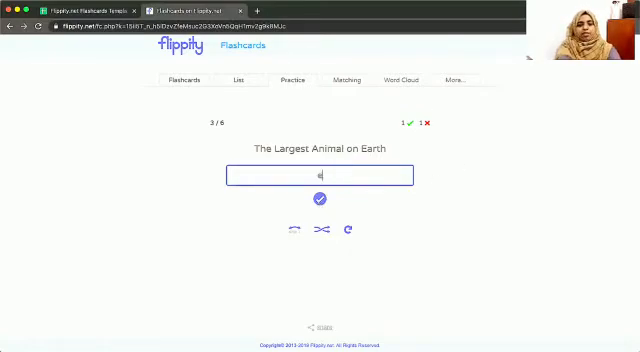
{"action": "type", "text": "ele"}
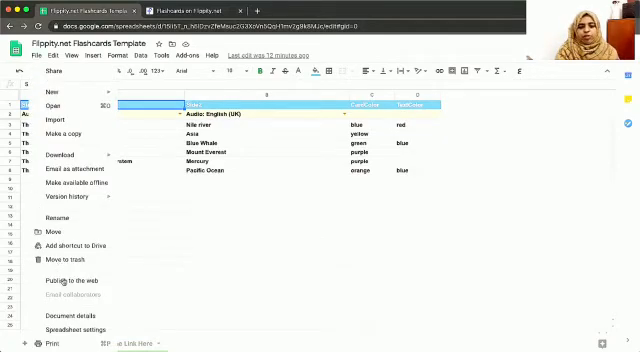
Step: Review the Publish to the web status of the flashcard template and dismiss the dialog
{"action": "left_click", "coordinate": [68, 280]}
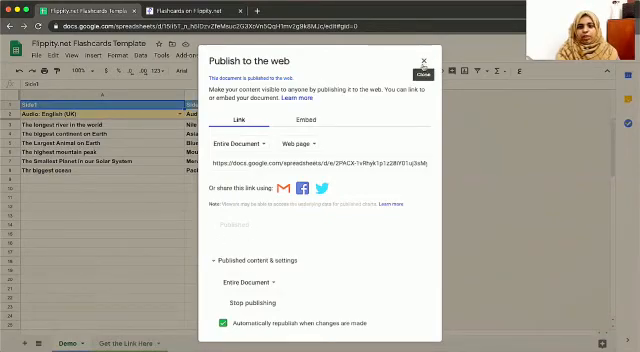
{"action": "left_click", "coordinate": [424, 62]}
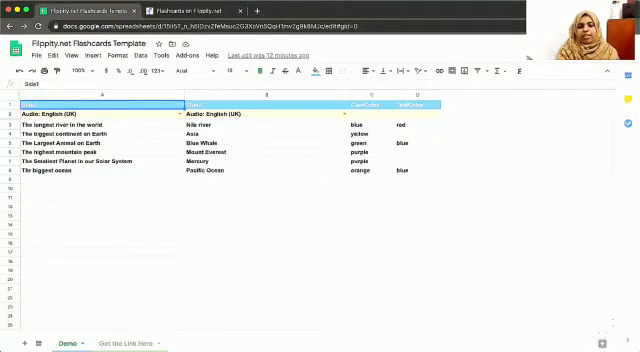
{"action": "left_click", "coordinate": [122, 342]}
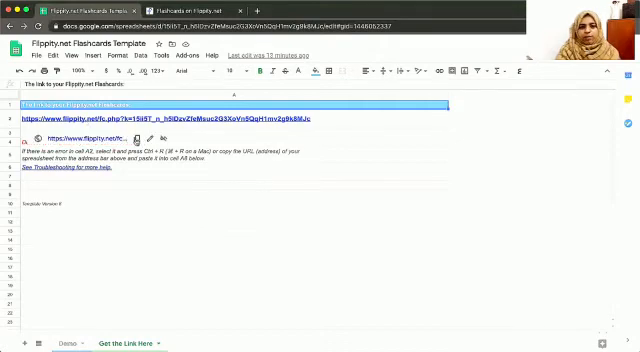
{"action": "left_click", "coordinate": [130, 138]}
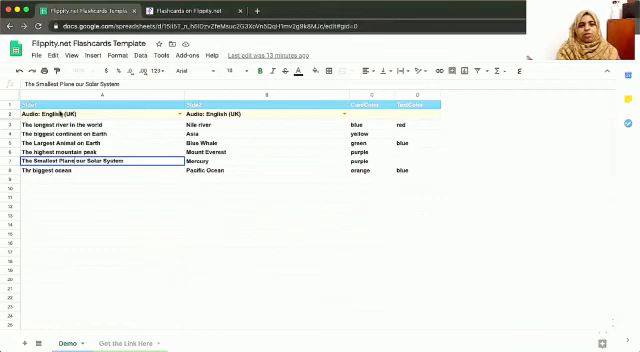
{"action": "mouse_move", "coordinate": [224, 140]}
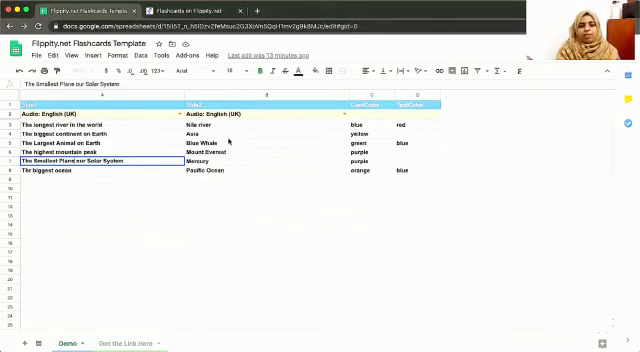